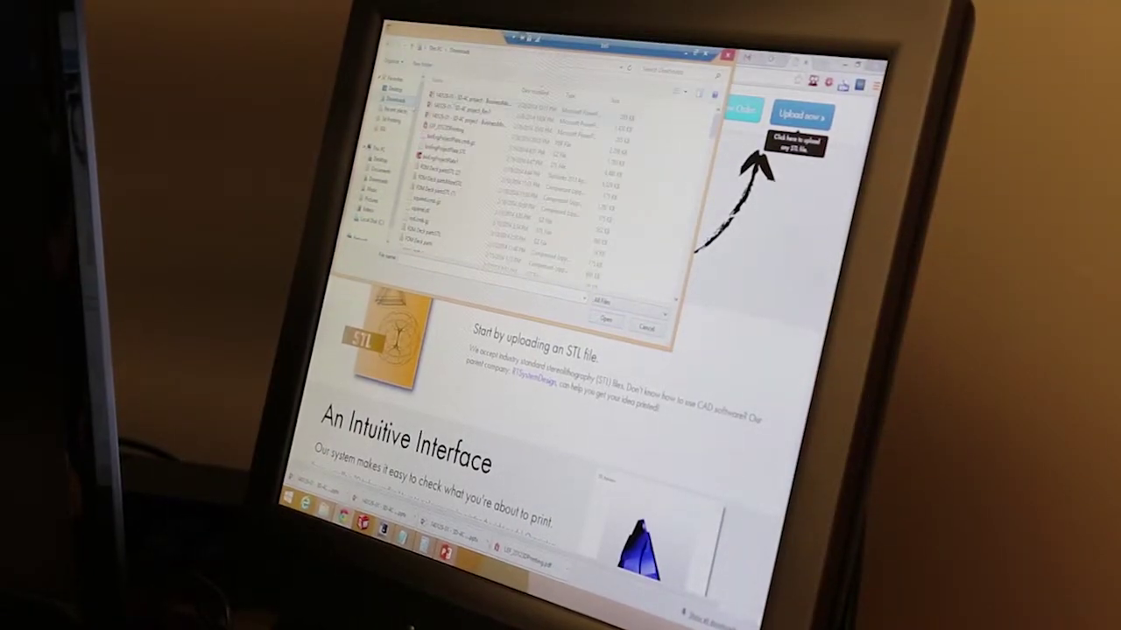
Select the STL file in the Downloads listing for upload to the 3D printing service
click(473, 166)
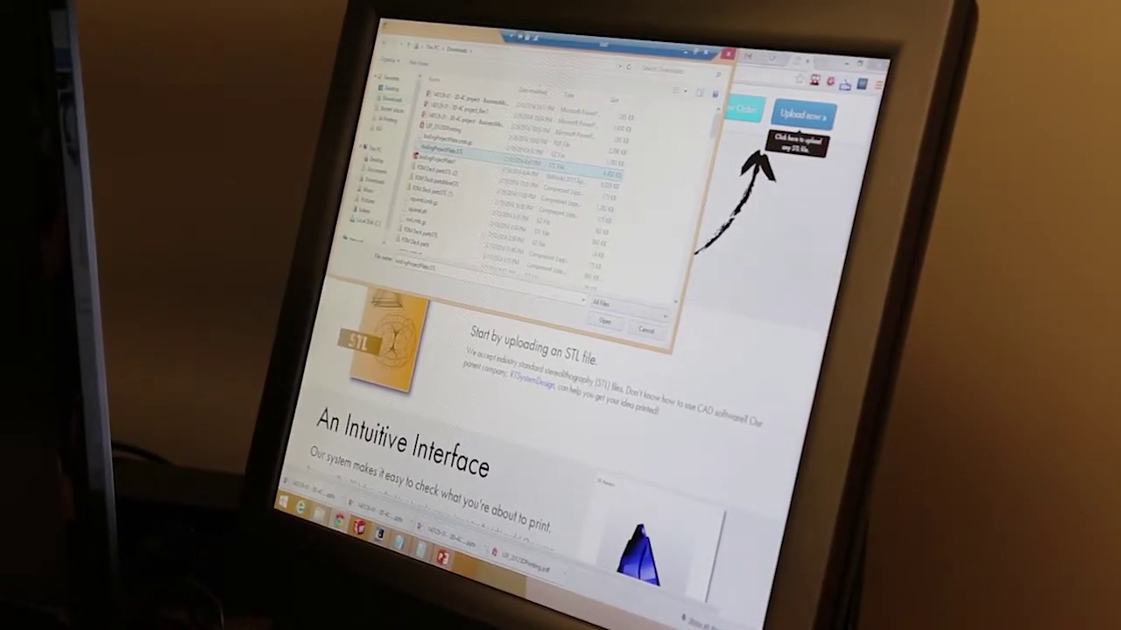